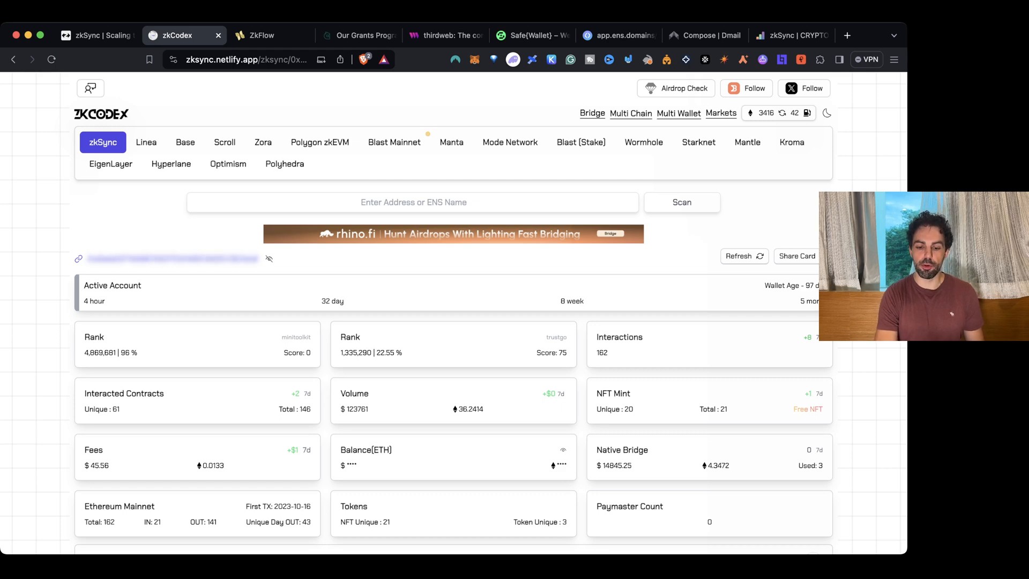
Scroll the zkCodex wallet report past stats, chart and tokens to the Protocols table
{"action": "scroll", "scroll_direction": "down", "scroll_amount": 3}
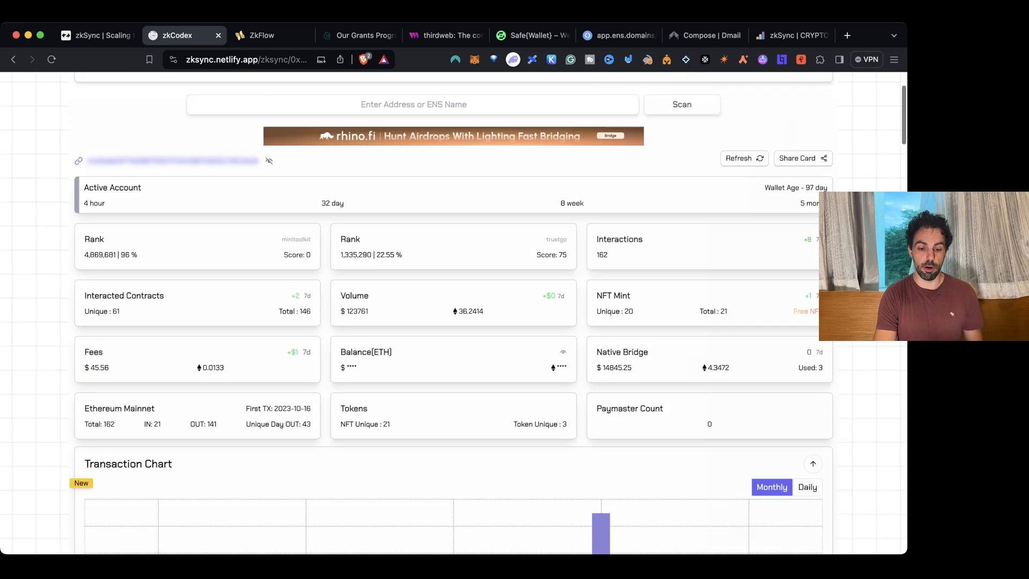
{"action": "scroll", "scroll_direction": "down", "scroll_amount": 3}
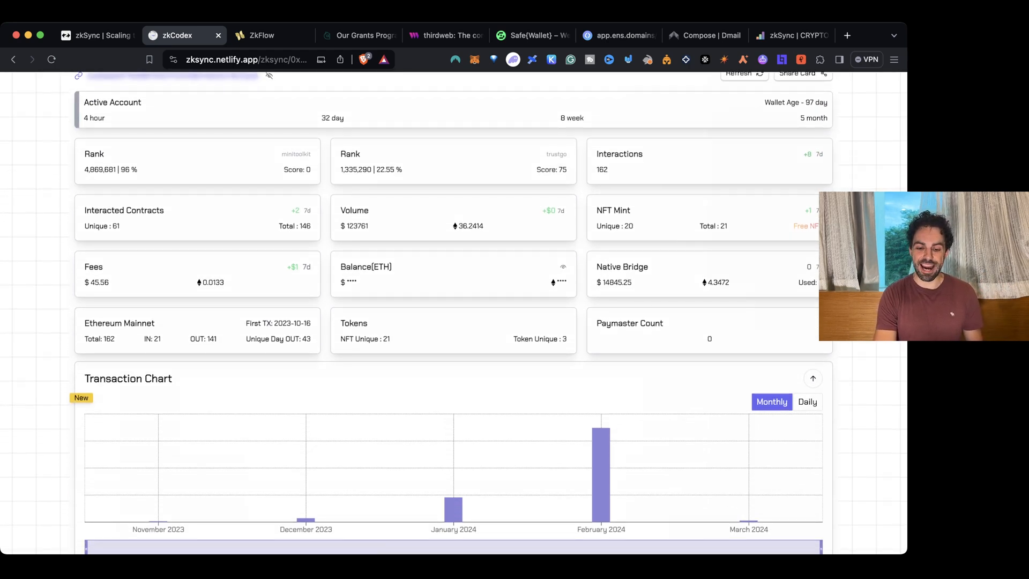
{"action": "scroll", "scroll_direction": "down", "scroll_amount": 3}
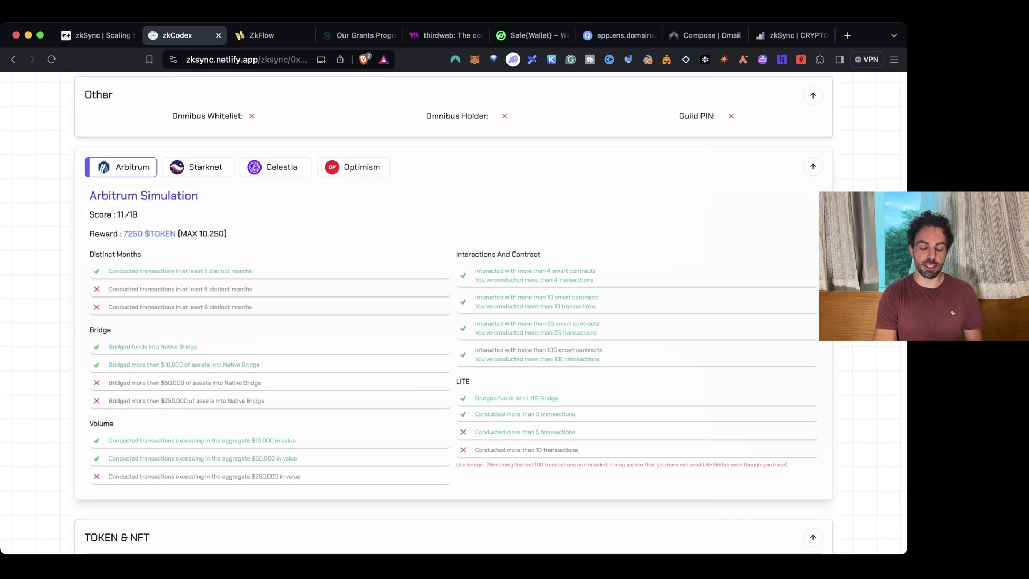
{"action": "scroll", "scroll_direction": "down", "scroll_amount": 3}
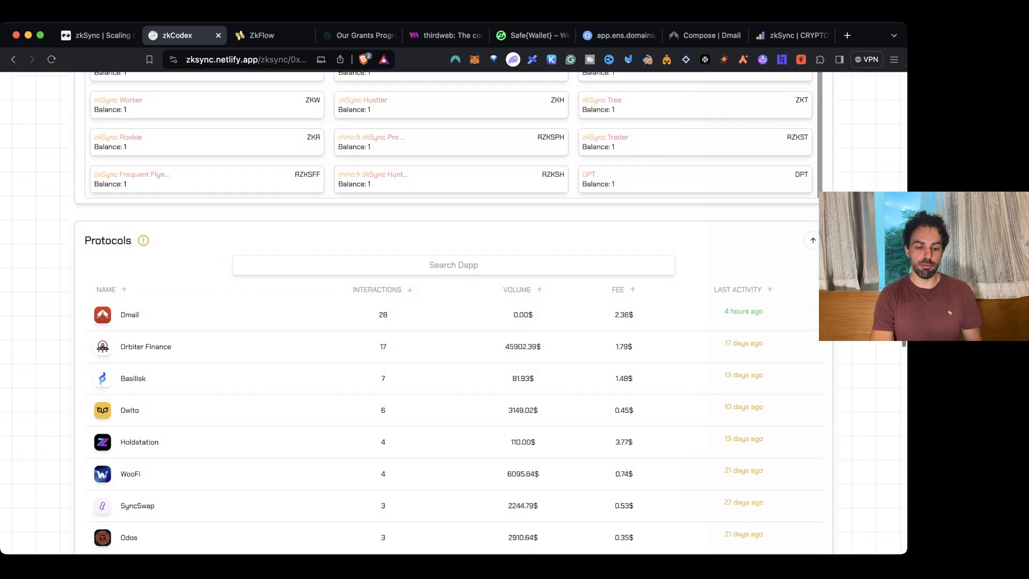
{"action": "scroll", "scroll_direction": "down", "scroll_amount": 3}
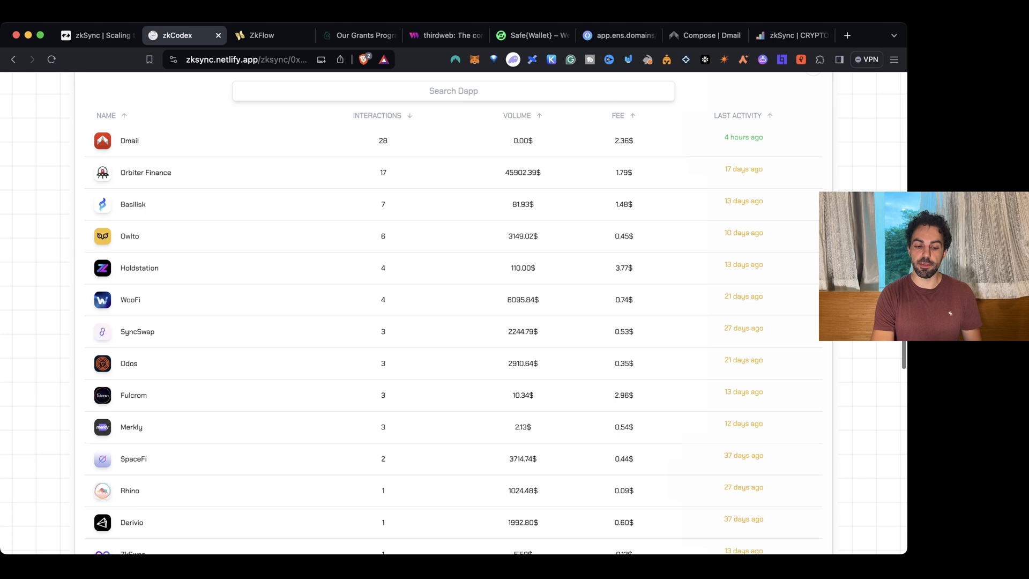
{"action": "scroll", "scroll_direction": "up", "scroll_amount": 3}
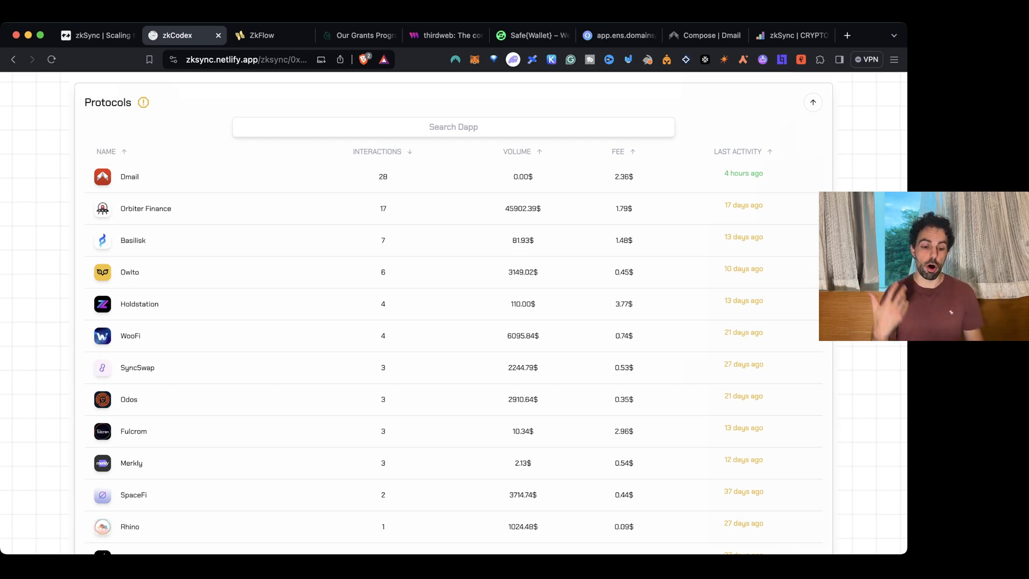
Scroll to the end of the Protocols list, back to Token & NFT, then switch to the zkFlow tab
{"action": "scroll", "scroll_direction": "down", "scroll_amount": 3}
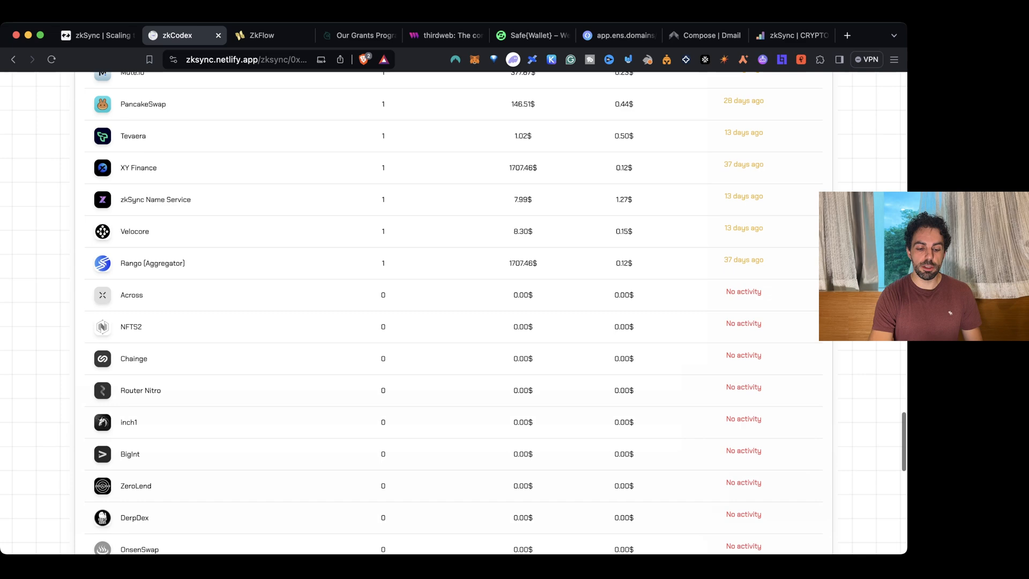
{"action": "scroll", "scroll_direction": "down", "scroll_amount": 3}
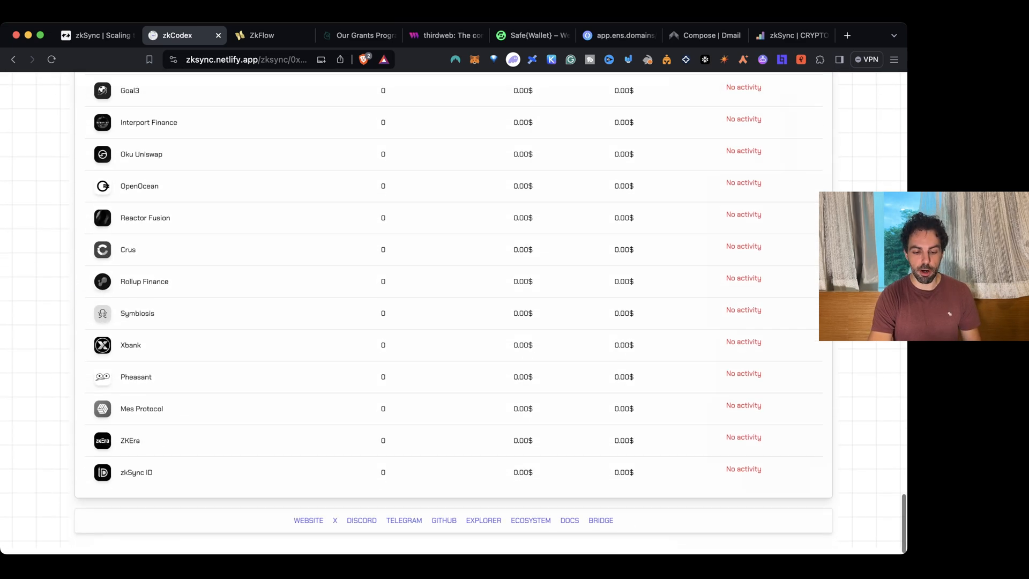
{"action": "scroll", "scroll_direction": "up", "scroll_amount": 3}
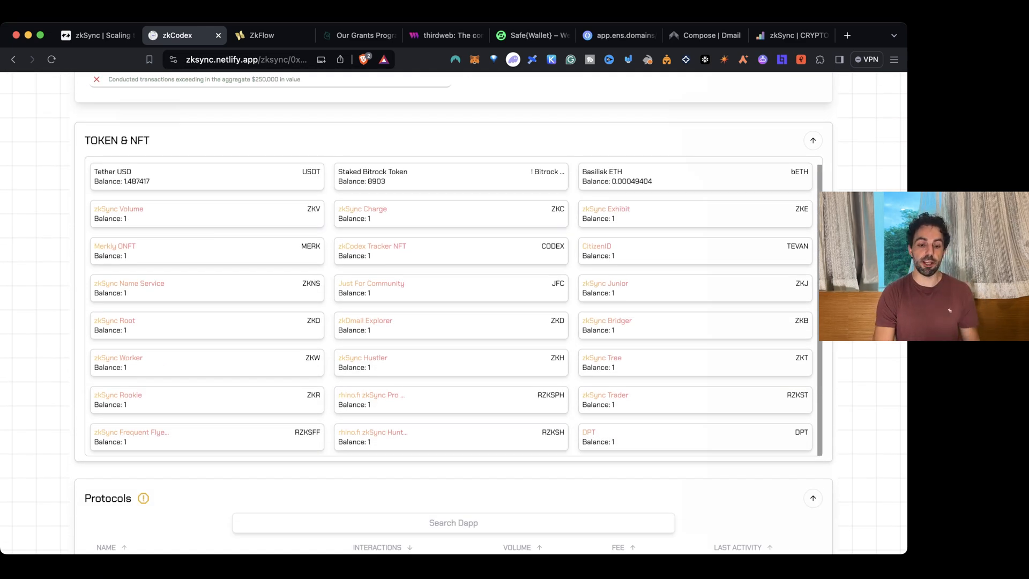
{"action": "left_click", "coordinate": [263, 34]}
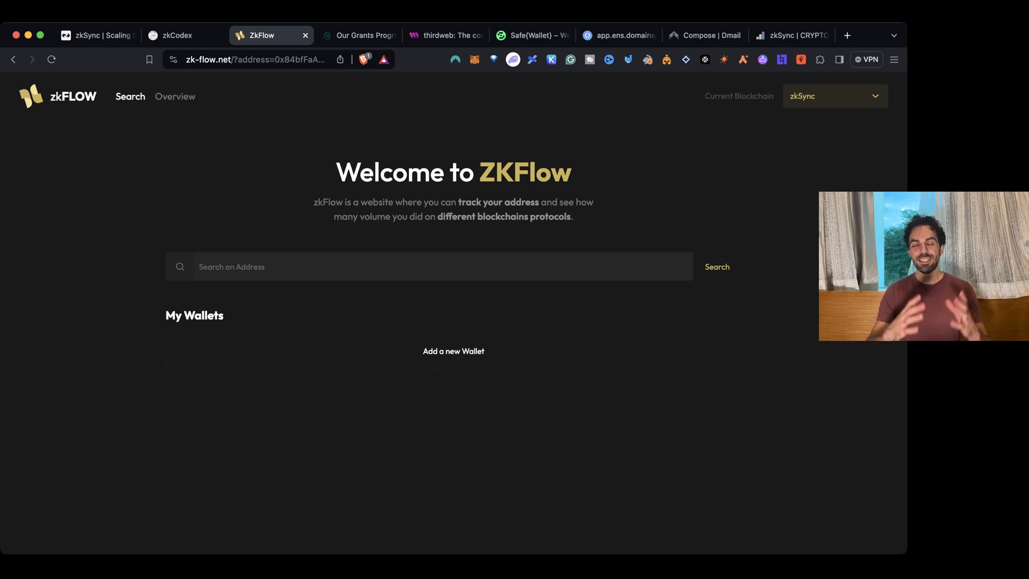
Switch back to the zkCodex tab showing the wallet's token and NFT holdings
{"action": "left_click", "coordinate": [176, 34]}
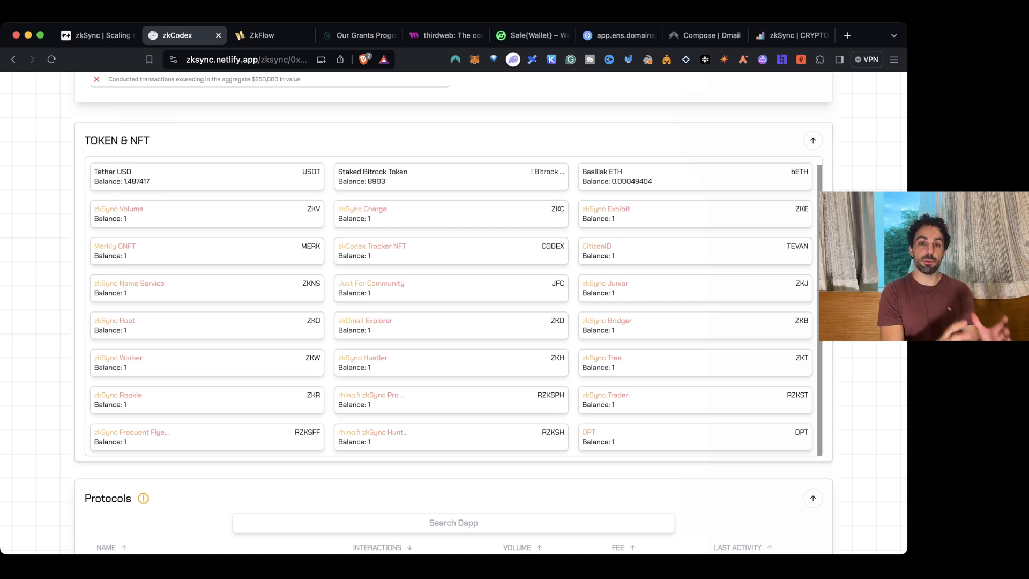
Scroll zkCodex to the top and switch to the Gitcoin 'Our Grants Program' tab
{"action": "scroll", "scroll_direction": "up", "scroll_amount": 3}
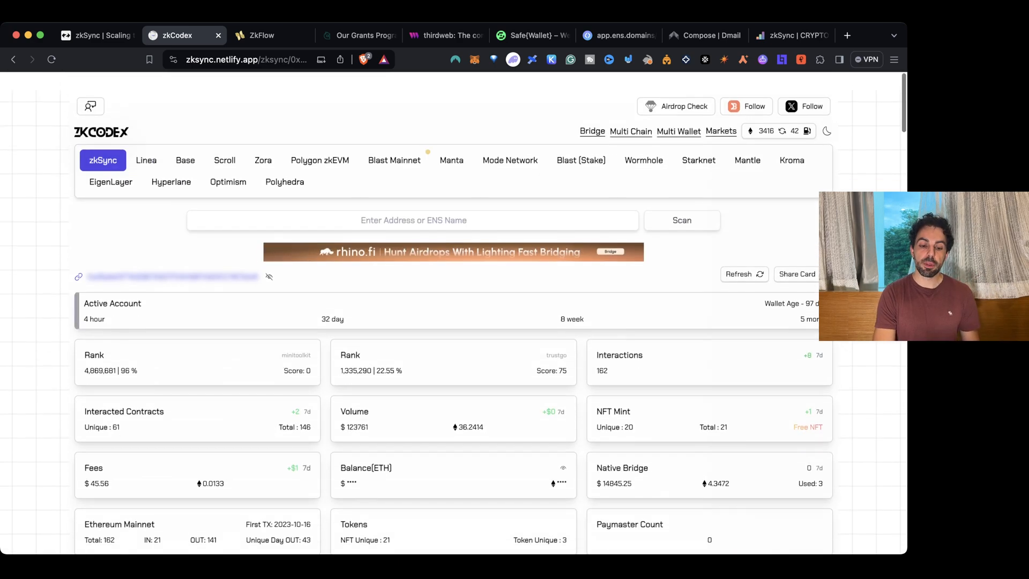
{"action": "scroll", "scroll_direction": "up", "scroll_amount": 3}
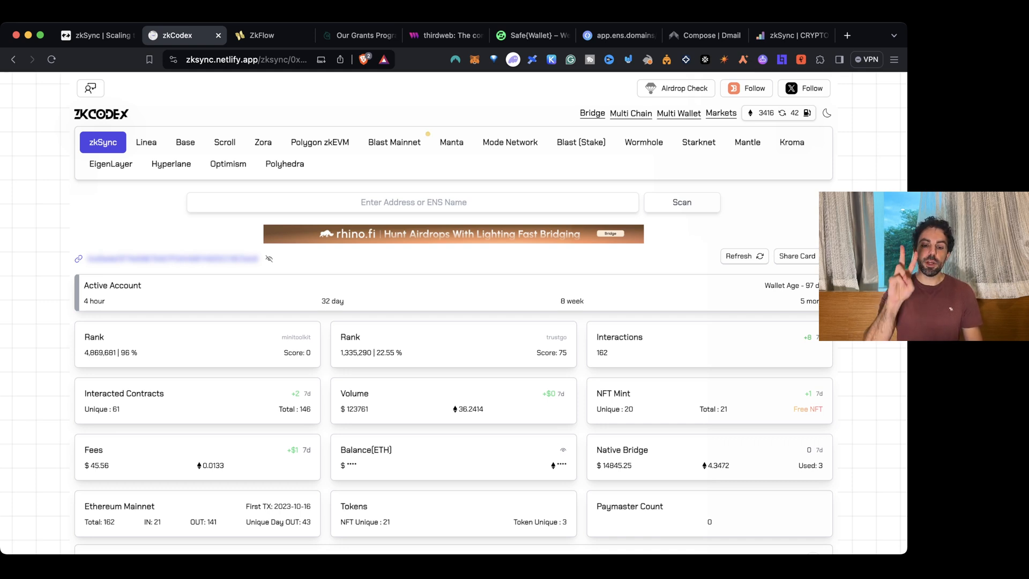
{"action": "left_click", "coordinate": [358, 34]}
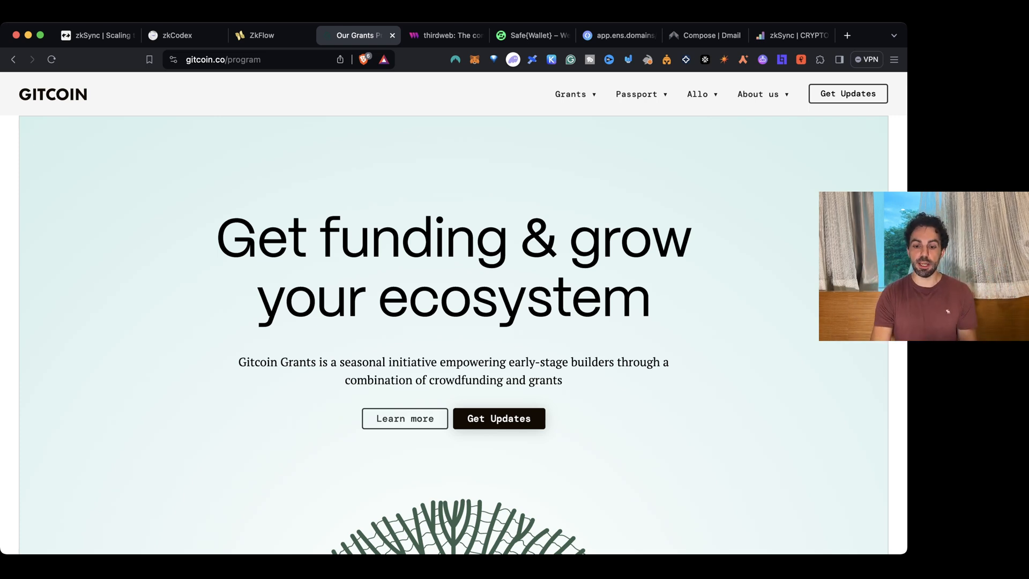
Browse the Gitcoin grants program list, then switch to the app.ens.domains tab
{"action": "scroll", "scroll_direction": "down", "scroll_amount": 3}
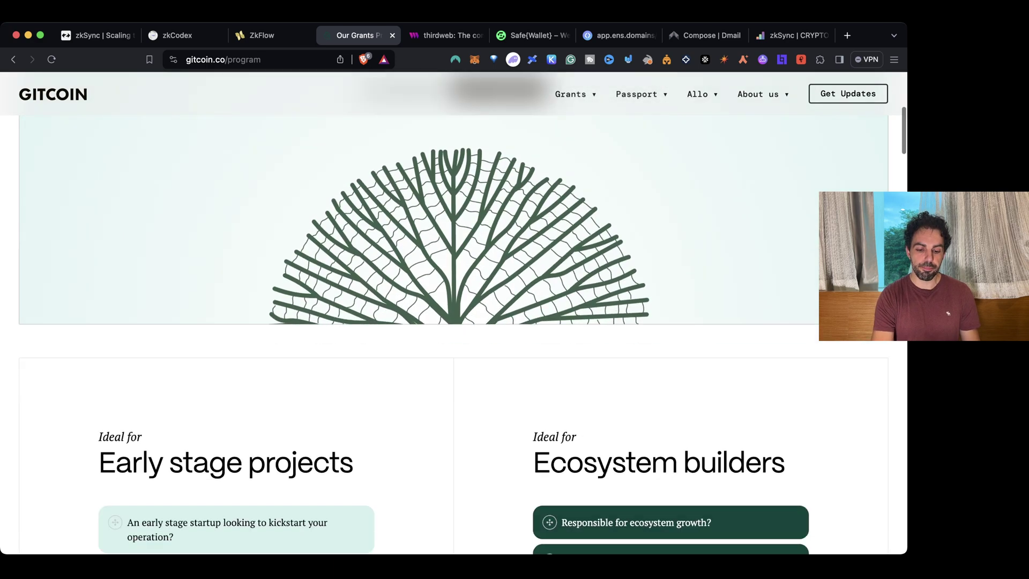
{"action": "scroll", "scroll_direction": "up", "scroll_amount": 3}
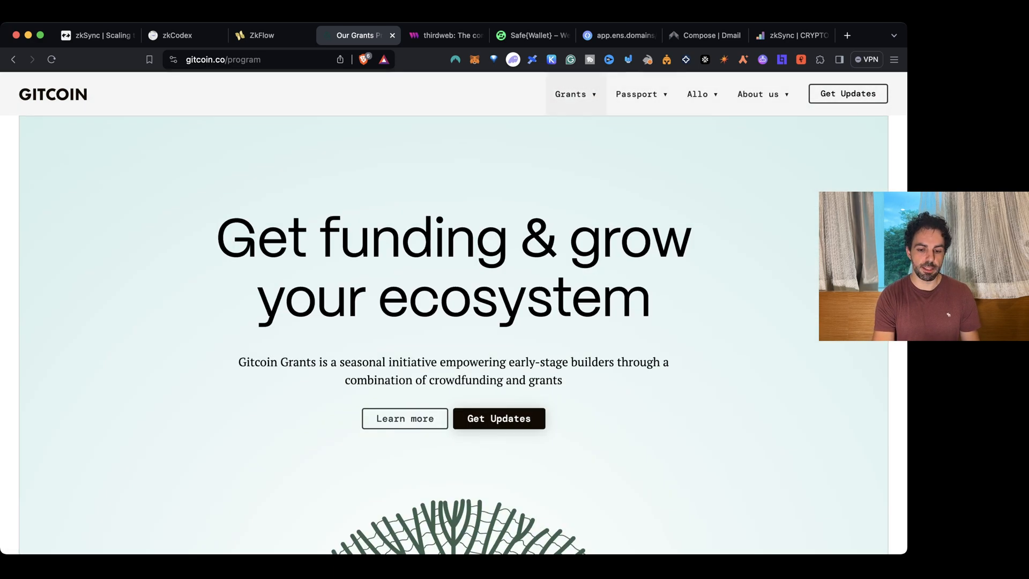
{"action": "left_click", "coordinate": [570, 94]}
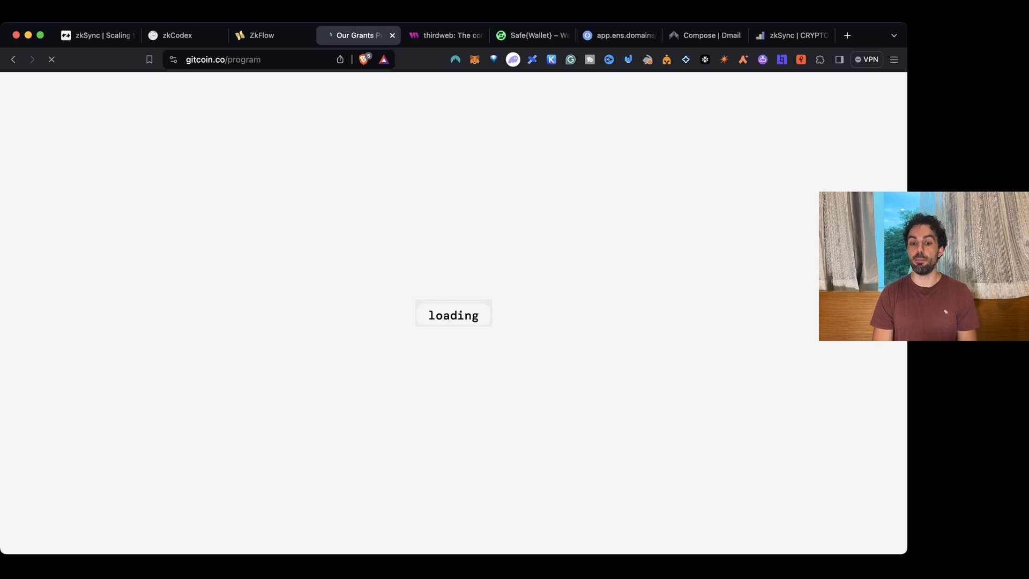
{"action": "left_click", "coordinate": [617, 34]}
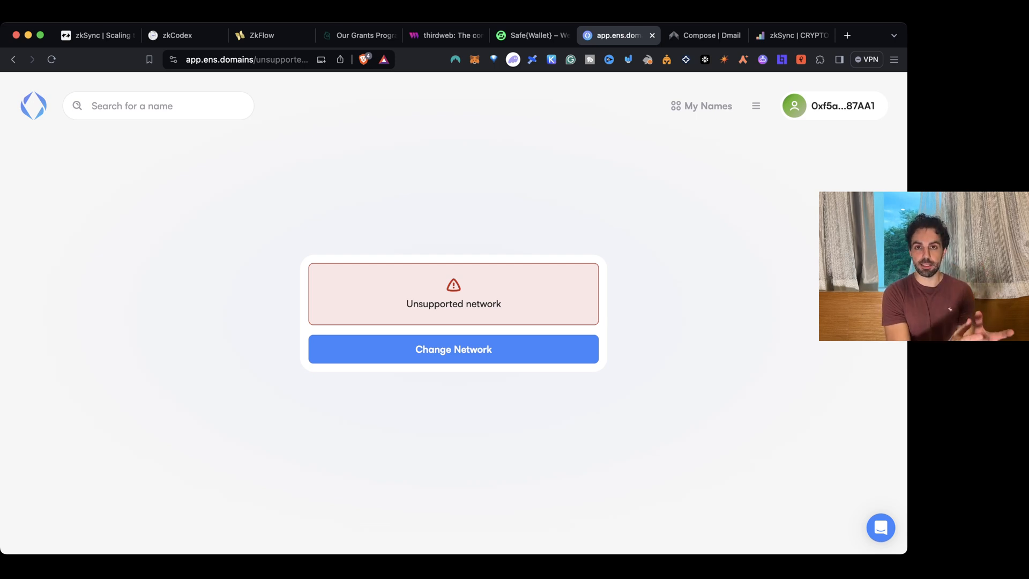
Change the wallet network for ENS to reach the name search, then switch to the Dmail tab
{"action": "left_click", "coordinate": [453, 348]}
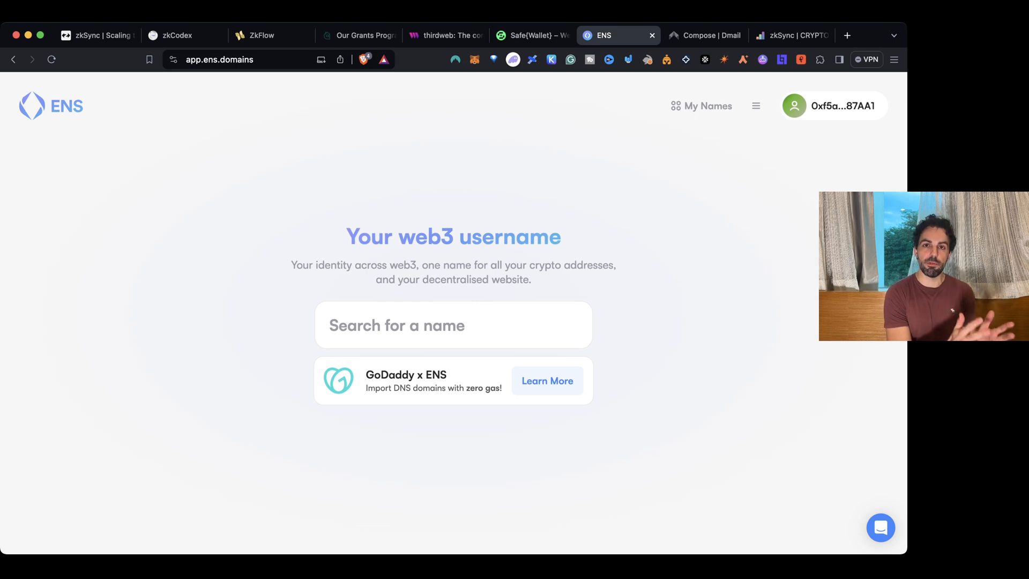
{"action": "left_click", "coordinate": [703, 35]}
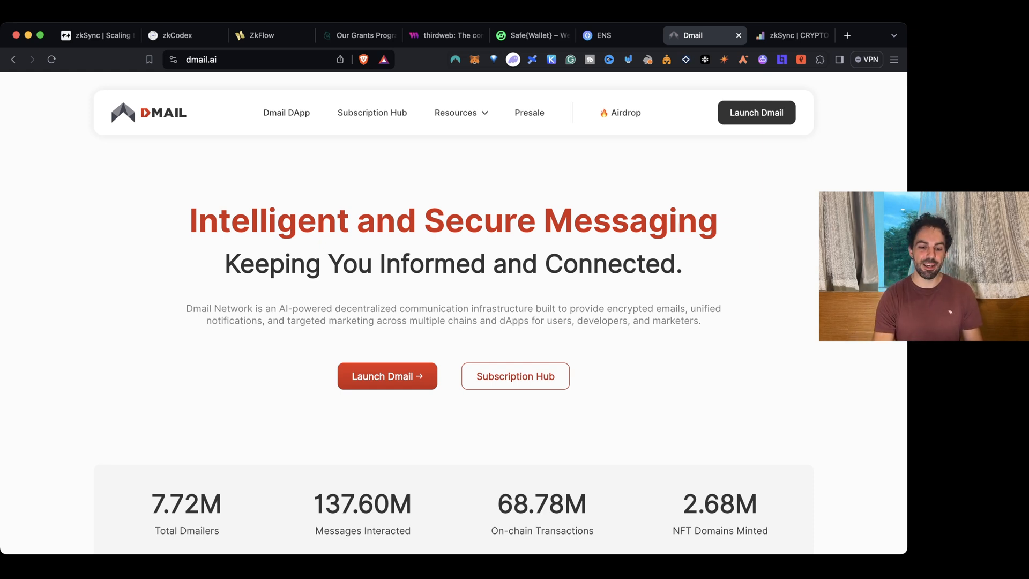
Switch from dmail.ai to the Safe{Wallet} welcome page tab
{"action": "left_click", "coordinate": [532, 35]}
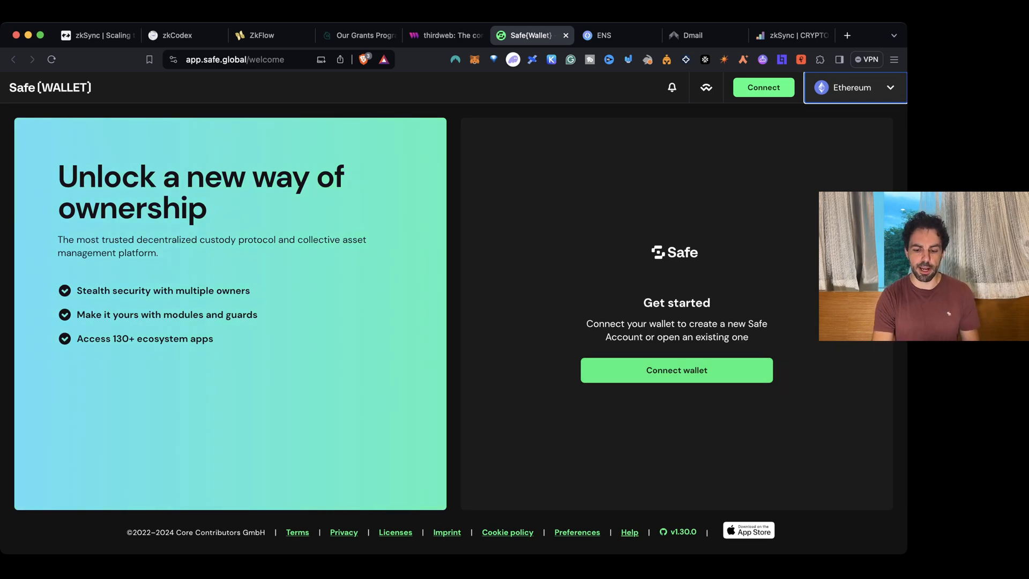
Leave the Safe welcome page for the thirdweb Contracts > Deploy dashboard tab
{"action": "left_click", "coordinate": [855, 87]}
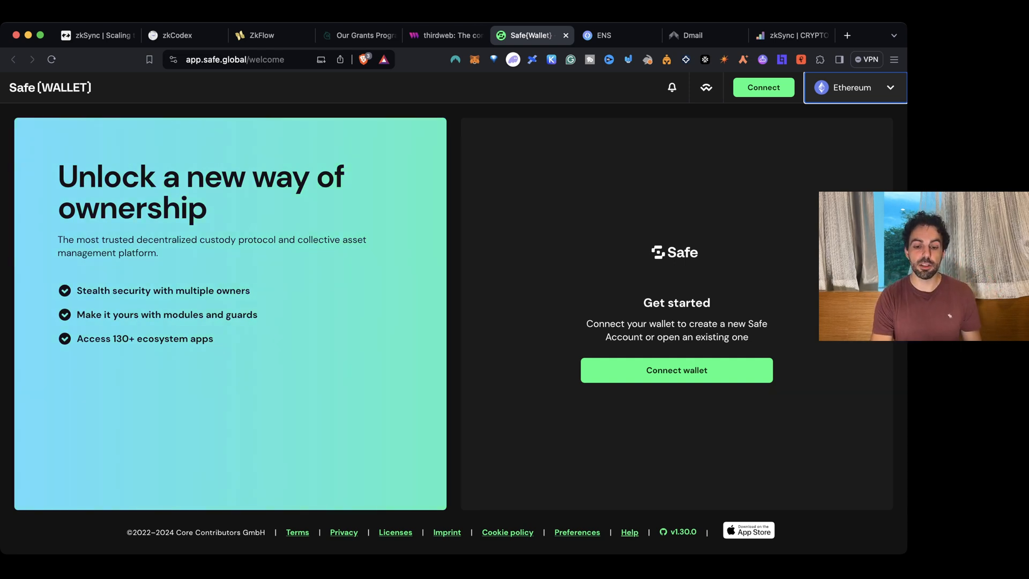
{"action": "left_click", "coordinate": [445, 34]}
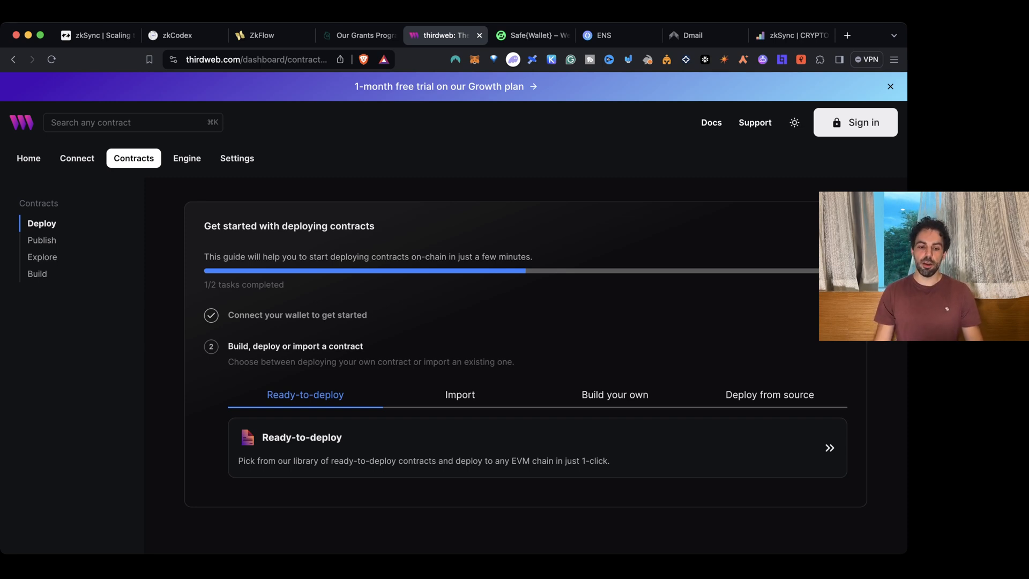
Sign in to thirdweb with the existing account and browse the Explore contract library to Token
{"action": "left_click", "coordinate": [854, 122]}
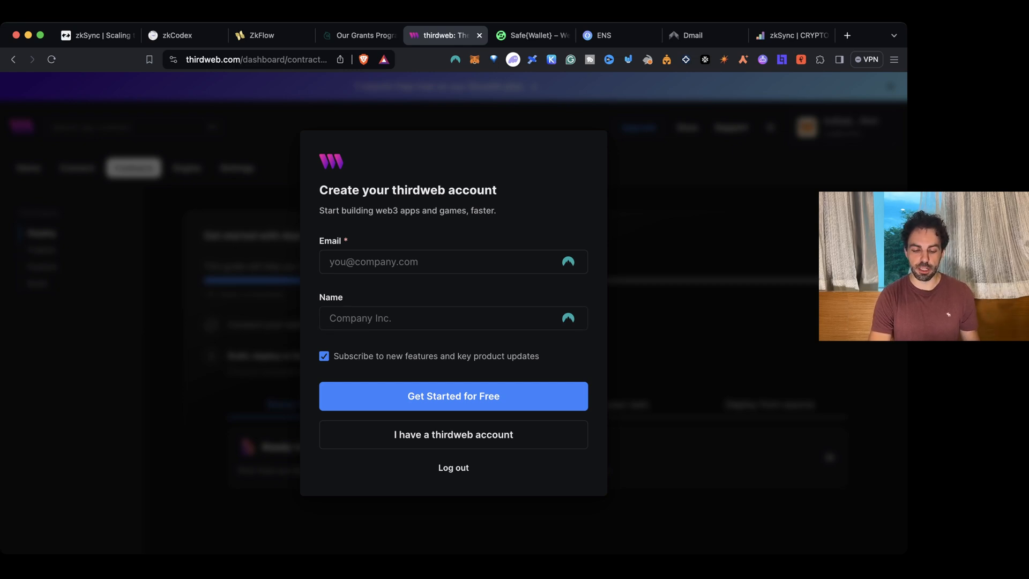
{"action": "left_click", "coordinate": [452, 261]}
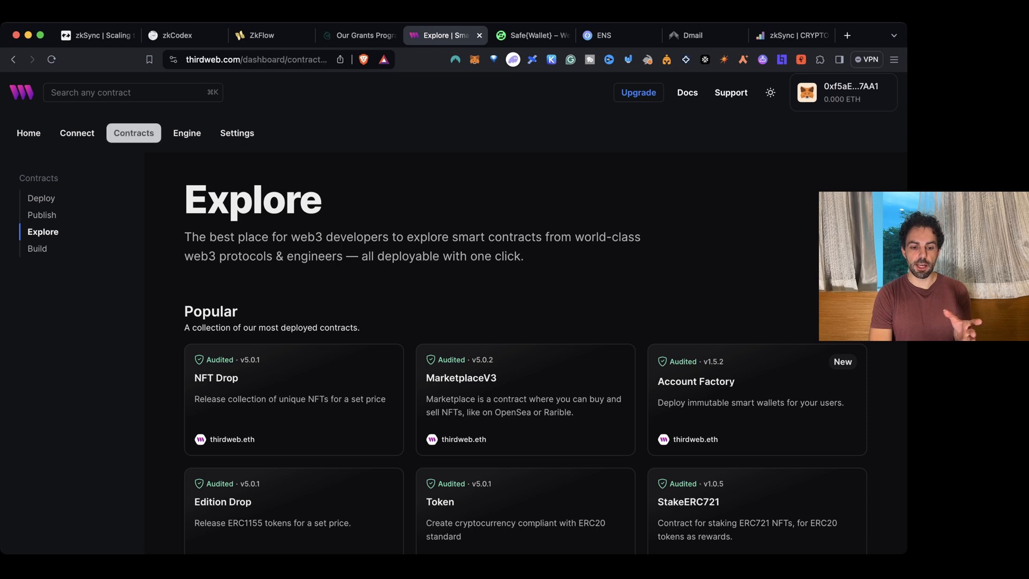
{"action": "left_click", "coordinate": [40, 197]}
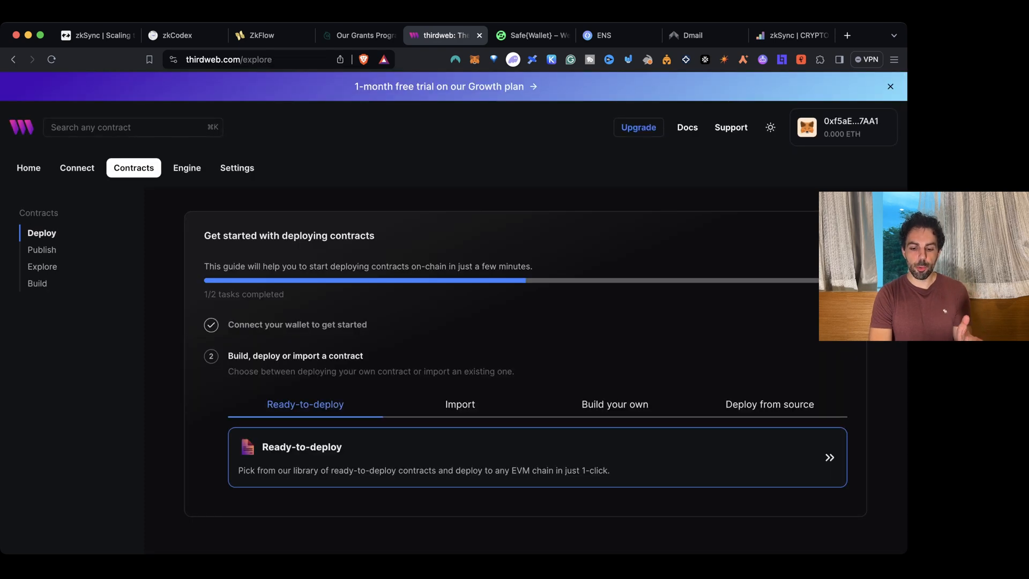
{"action": "left_click", "coordinate": [42, 267]}
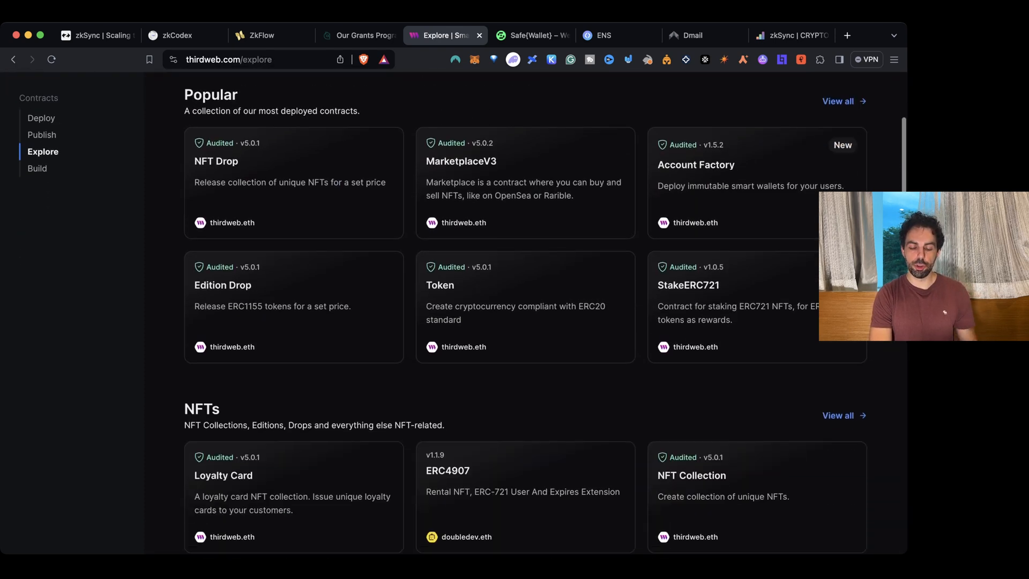
{"action": "scroll", "scroll_direction": "up", "scroll_amount": 3}
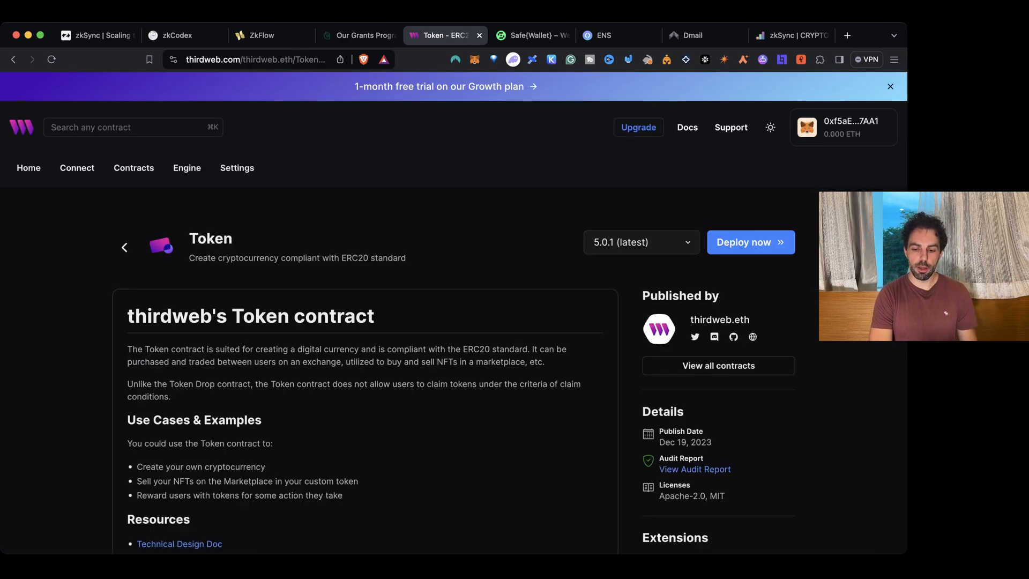
Start the Token deploy, fill default trusted forwarders and choose zkSync Mainnet as network
{"action": "left_click", "coordinate": [751, 242]}
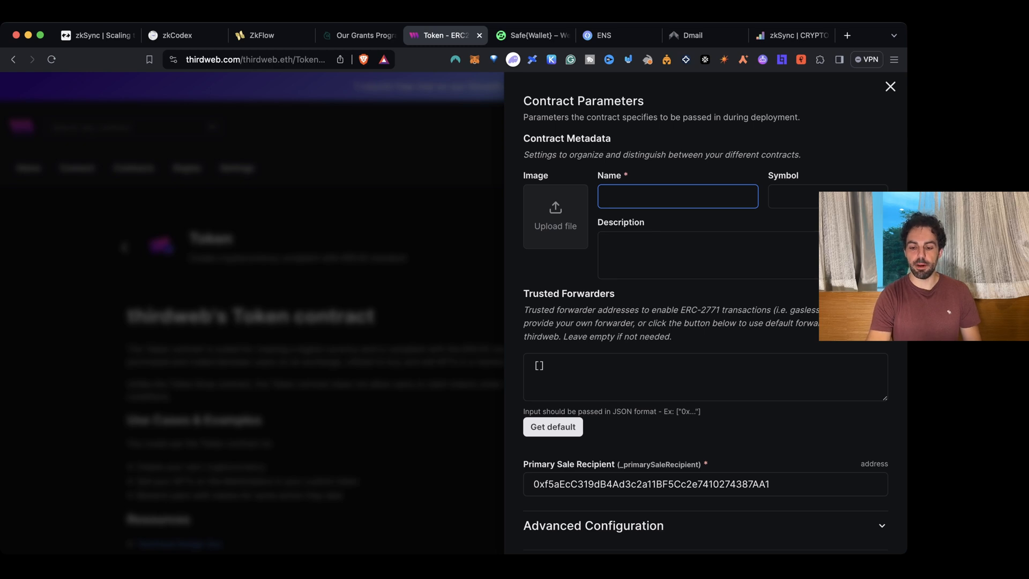
{"action": "scroll", "scroll_direction": "down", "scroll_amount": 3}
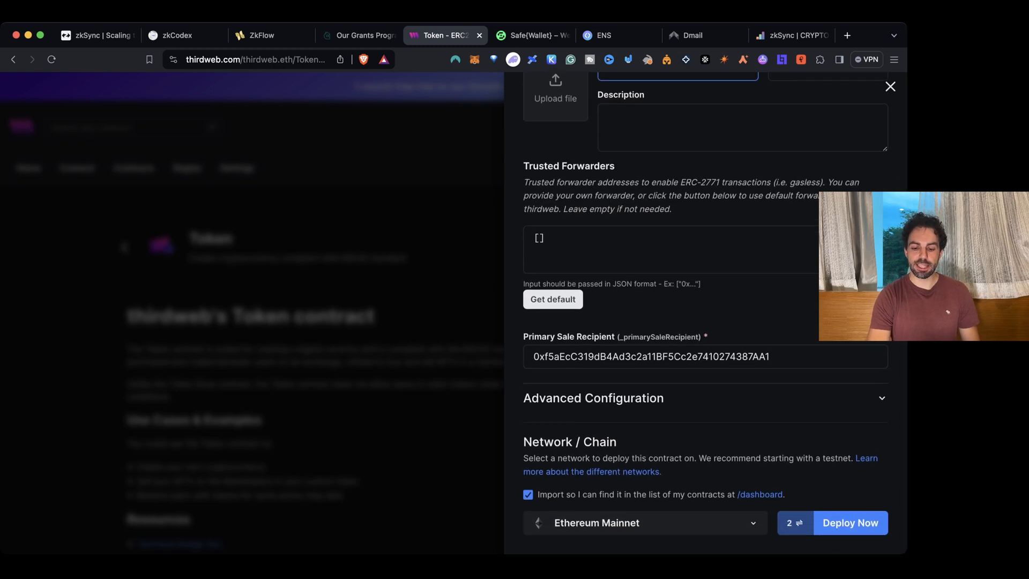
{"action": "left_click", "coordinate": [553, 299]}
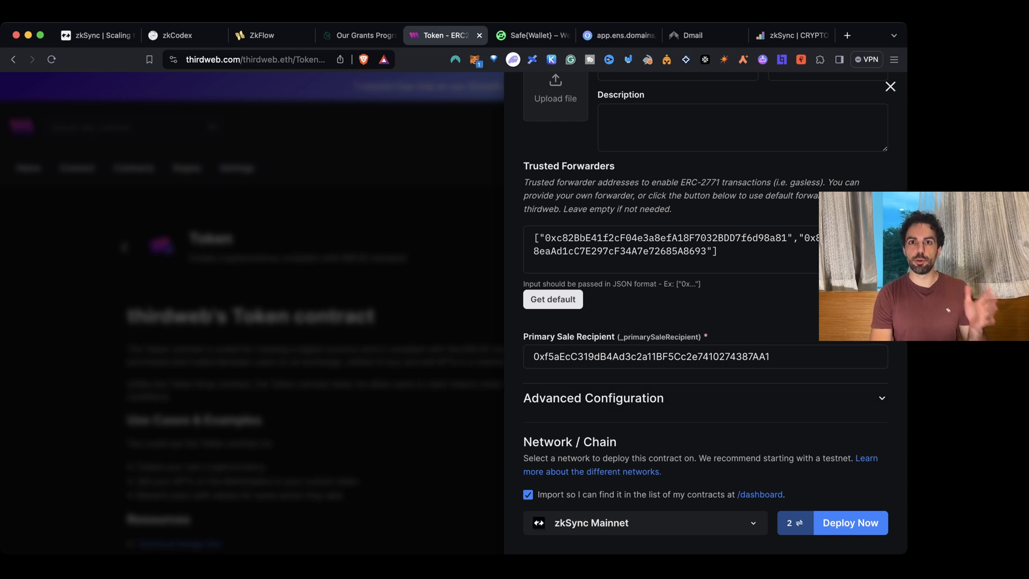
{"action": "left_click", "coordinate": [645, 522]}
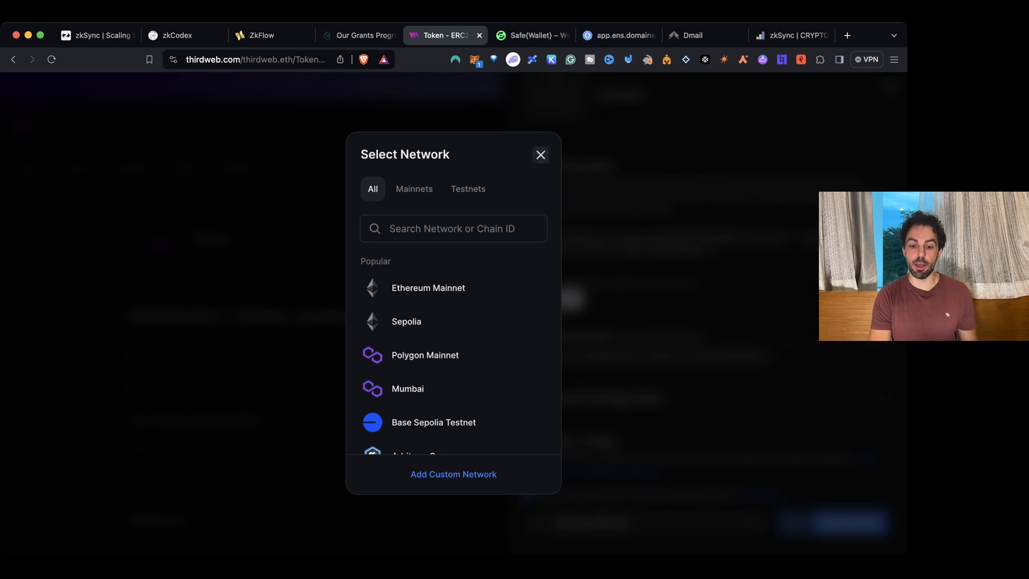
{"action": "left_click", "coordinate": [540, 154]}
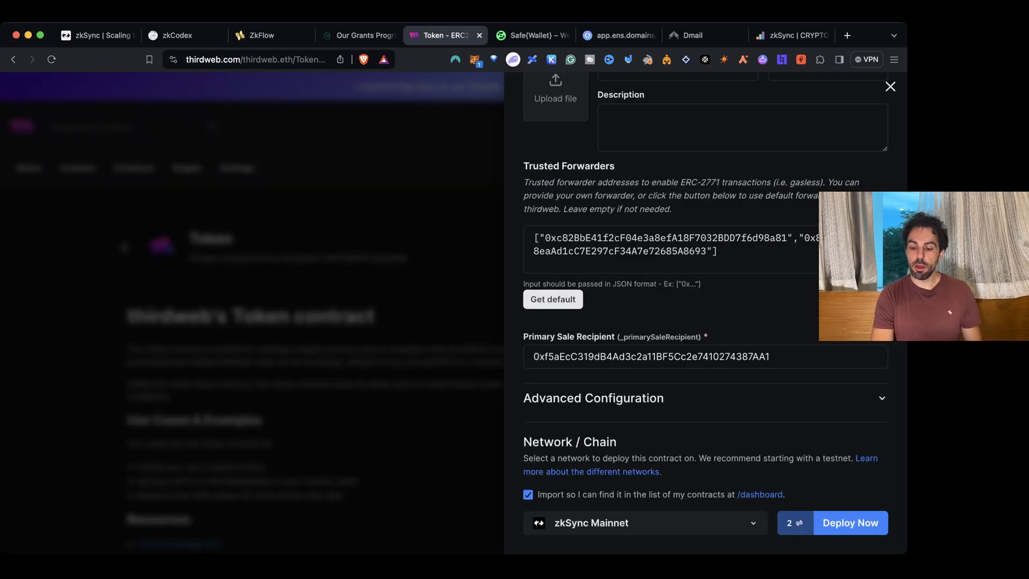